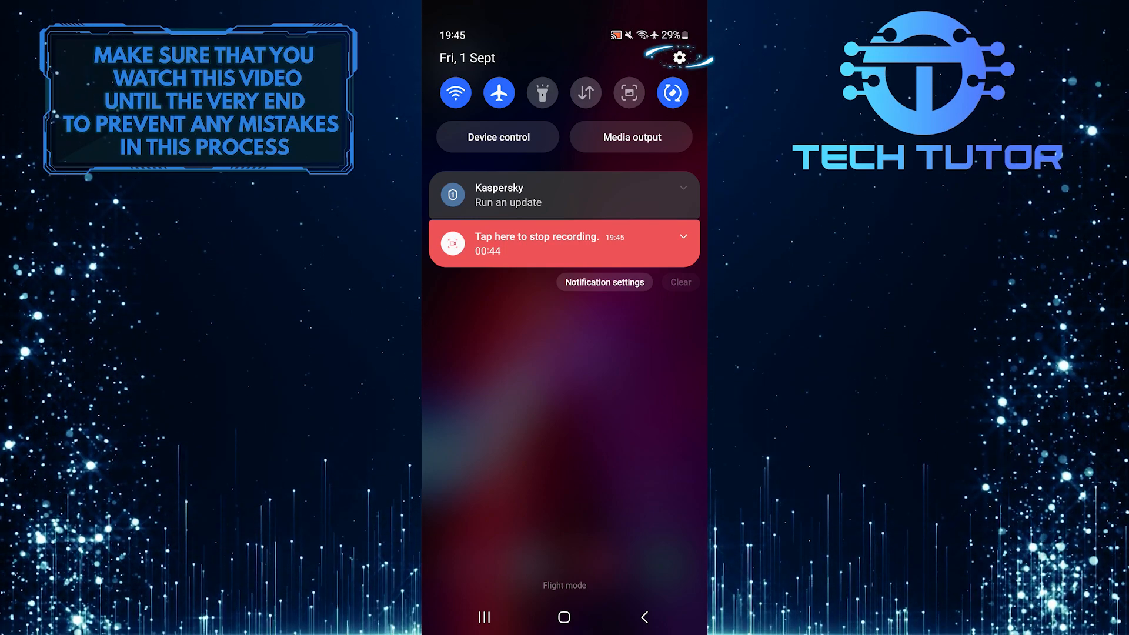
# - Open the phone's Settings from the notification shade gear
pyautogui.click(677, 58)
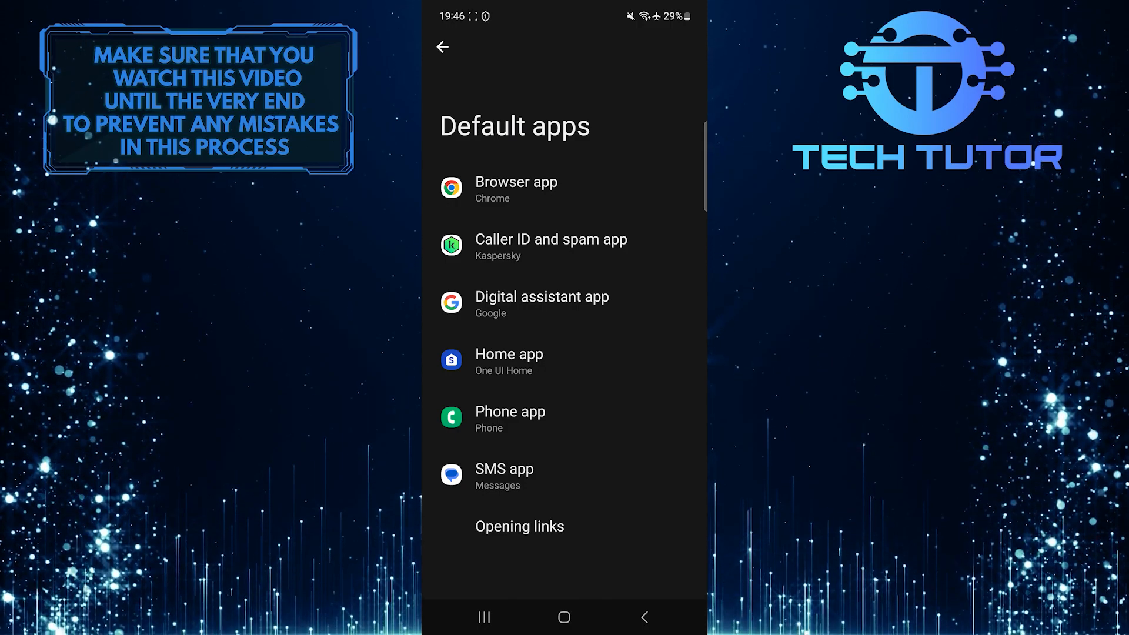
# - Open the Device assistance app chooser, where Google is the current assistant
pyautogui.click(541, 296)
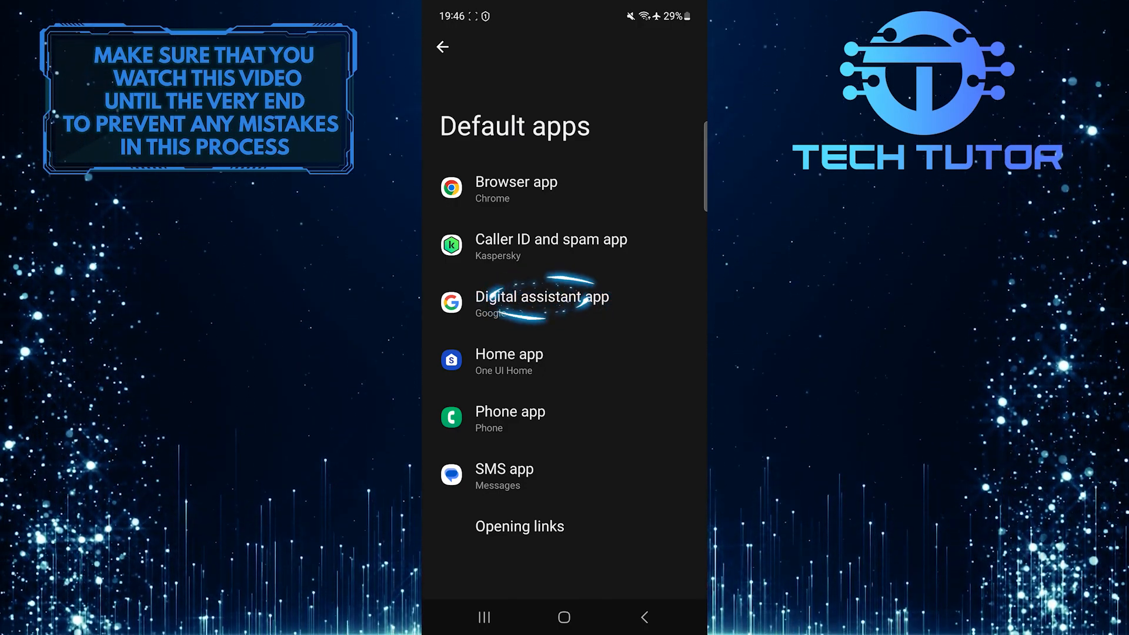
pyautogui.click(542, 302)
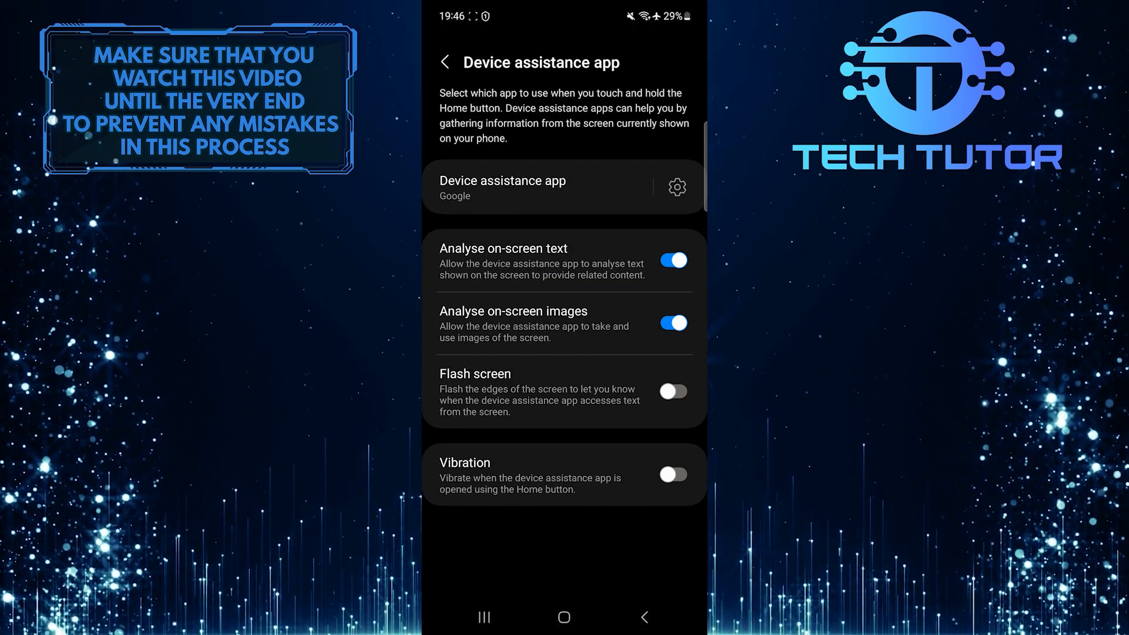
pyautogui.click(502, 187)
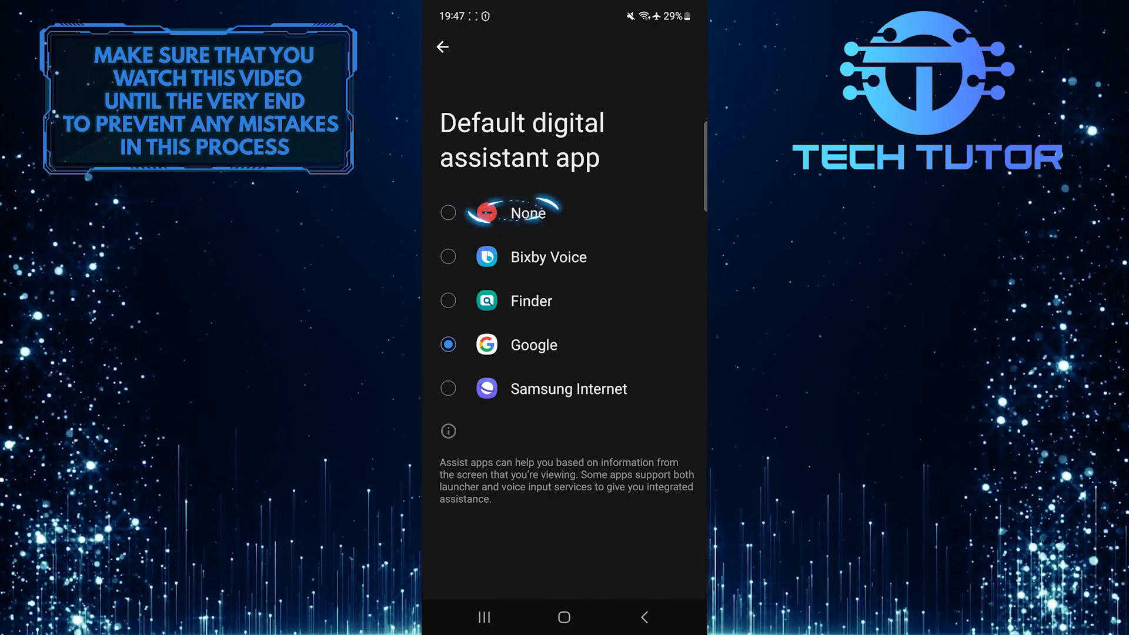
# - Select None as the default digital assistant app, replacing Google
pyautogui.click(527, 212)
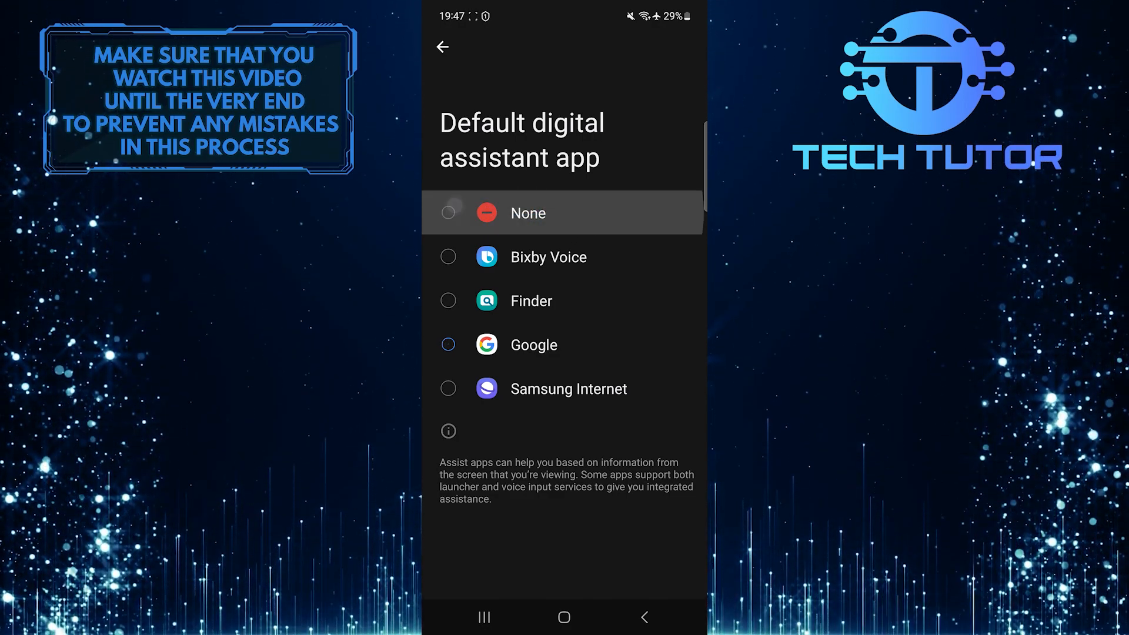
pyautogui.click(528, 213)
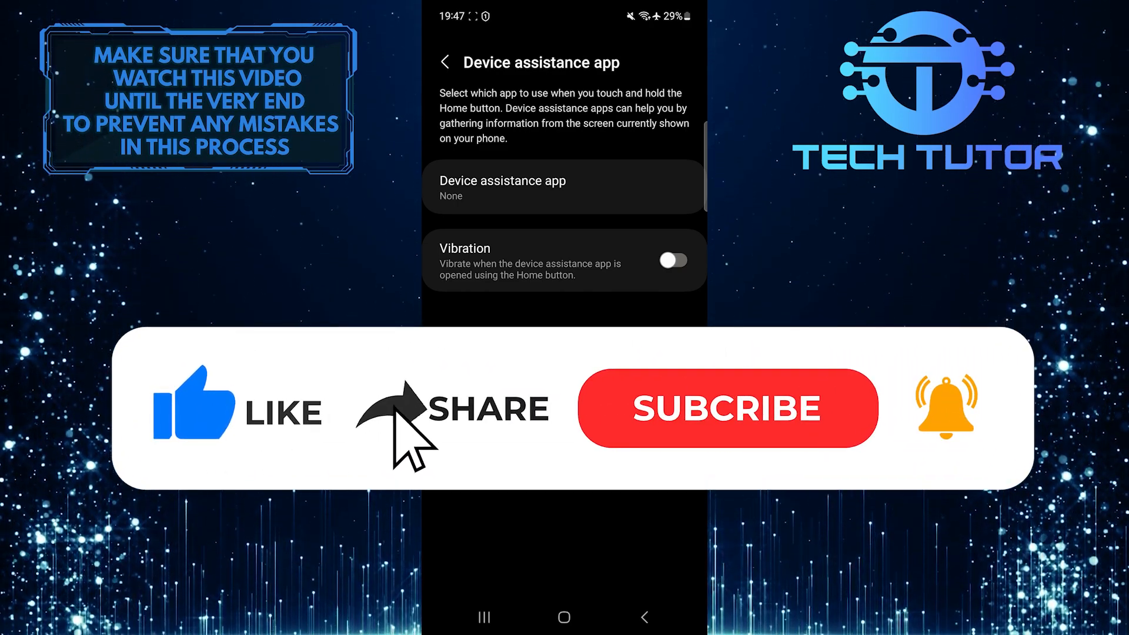
pyautogui.click(726, 408)
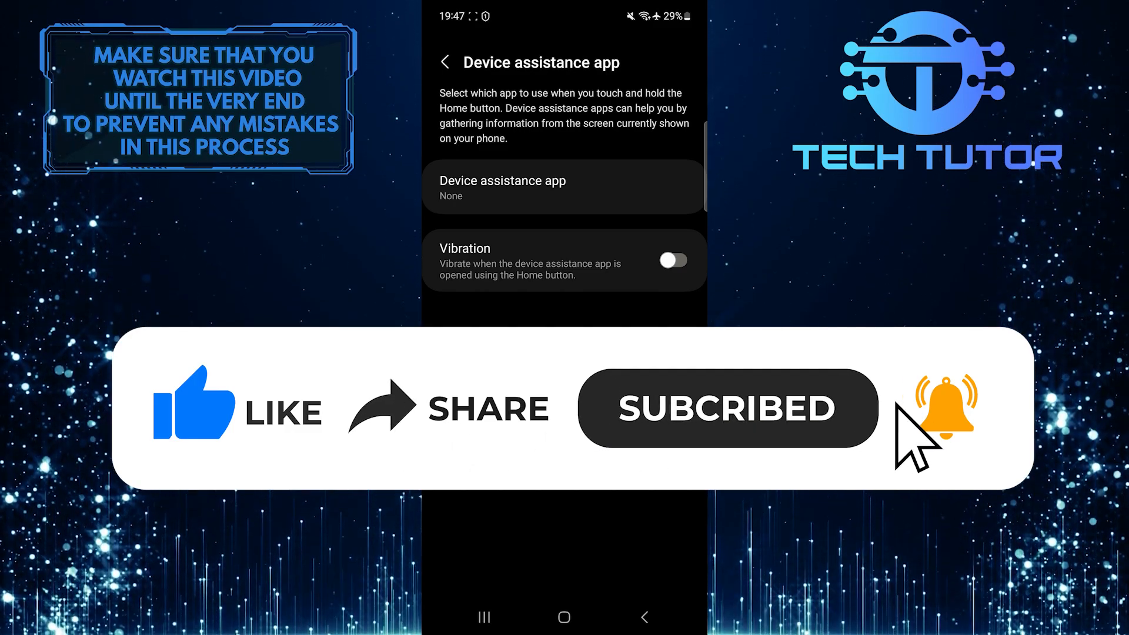